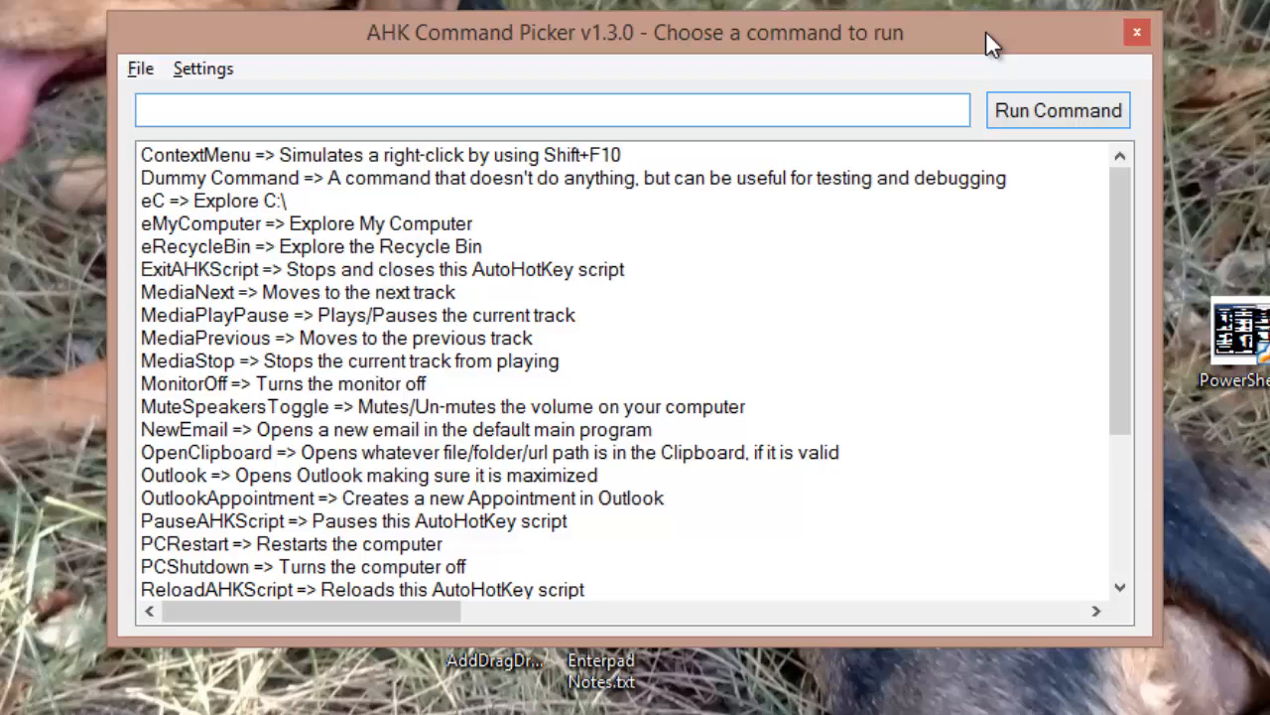
Focus the command box and filter the list with 'me', extending toward 'mediap'.
{"action": "left_click", "coordinate": [551, 109]}
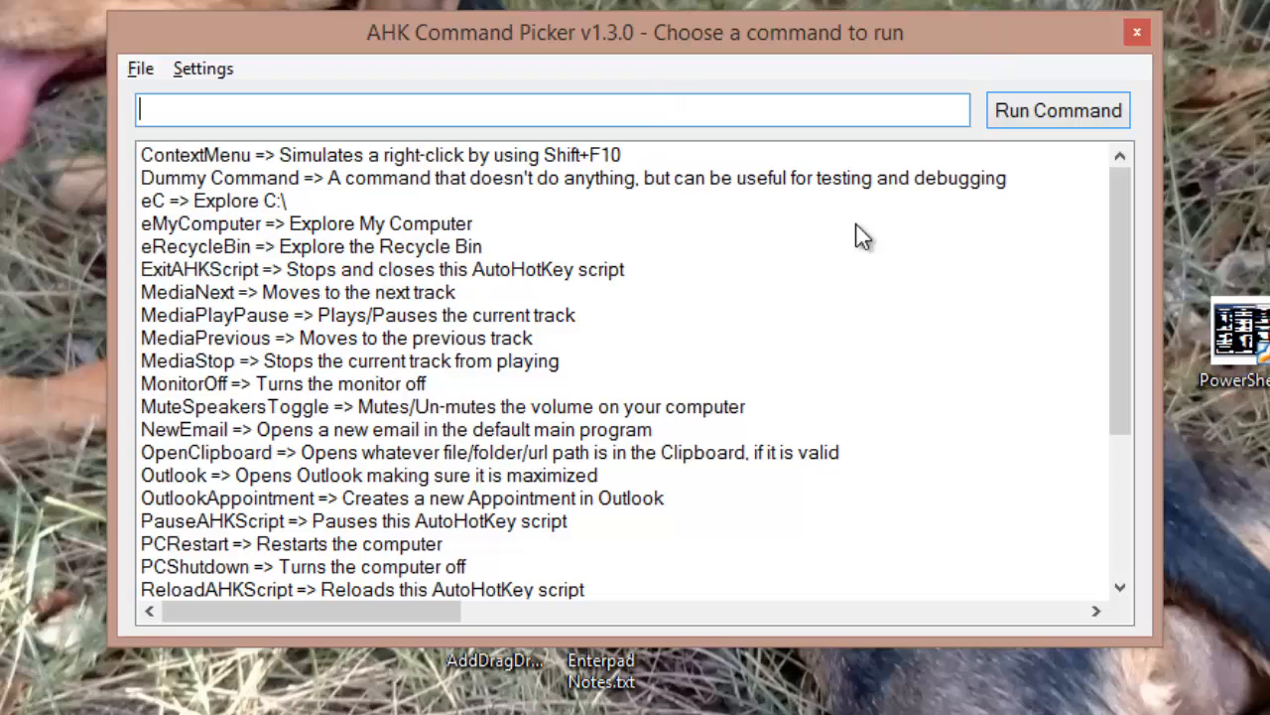
{"action": "mouse_move", "coordinate": [983, 50]}
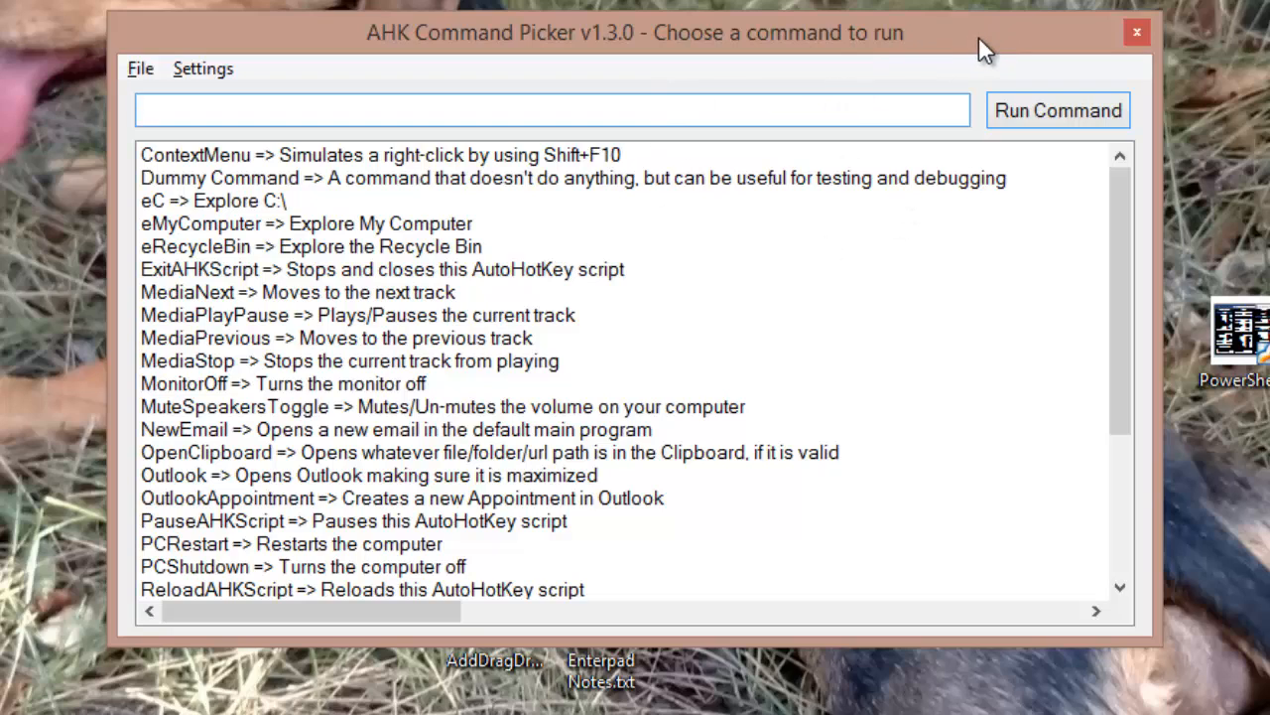
{"action": "left_click", "coordinate": [551, 109]}
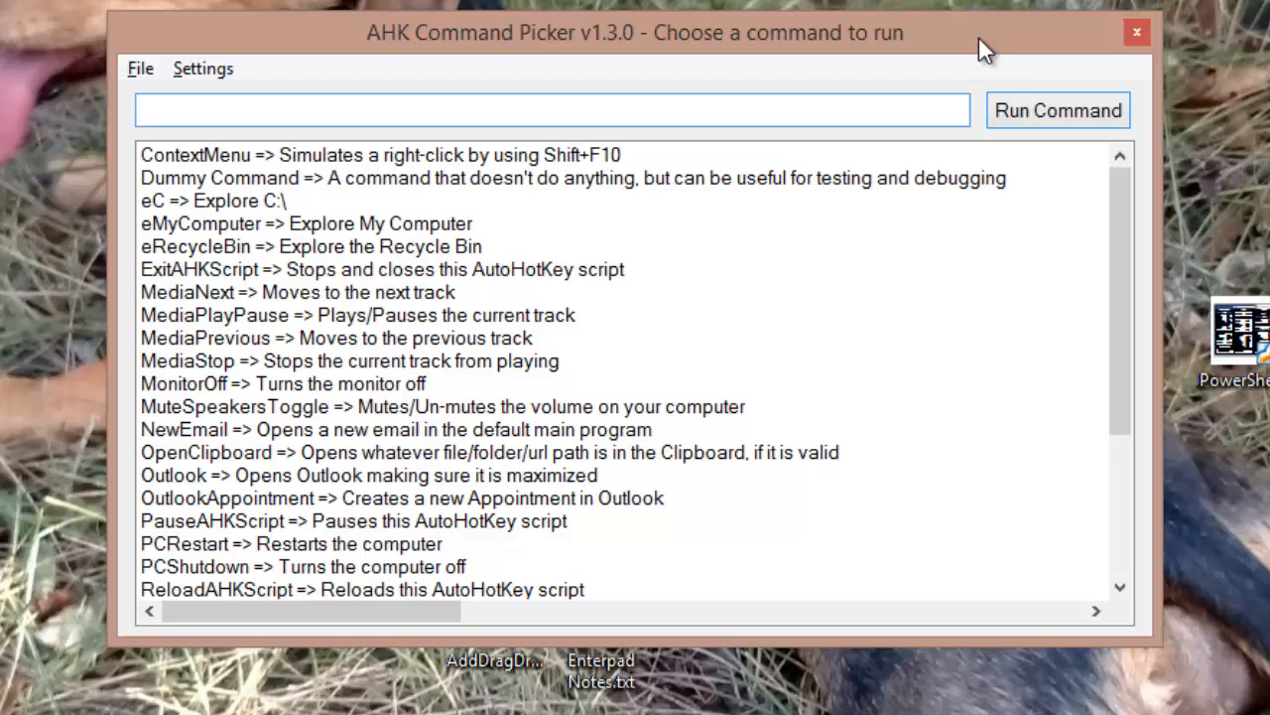
{"action": "left_click", "coordinate": [552, 109]}
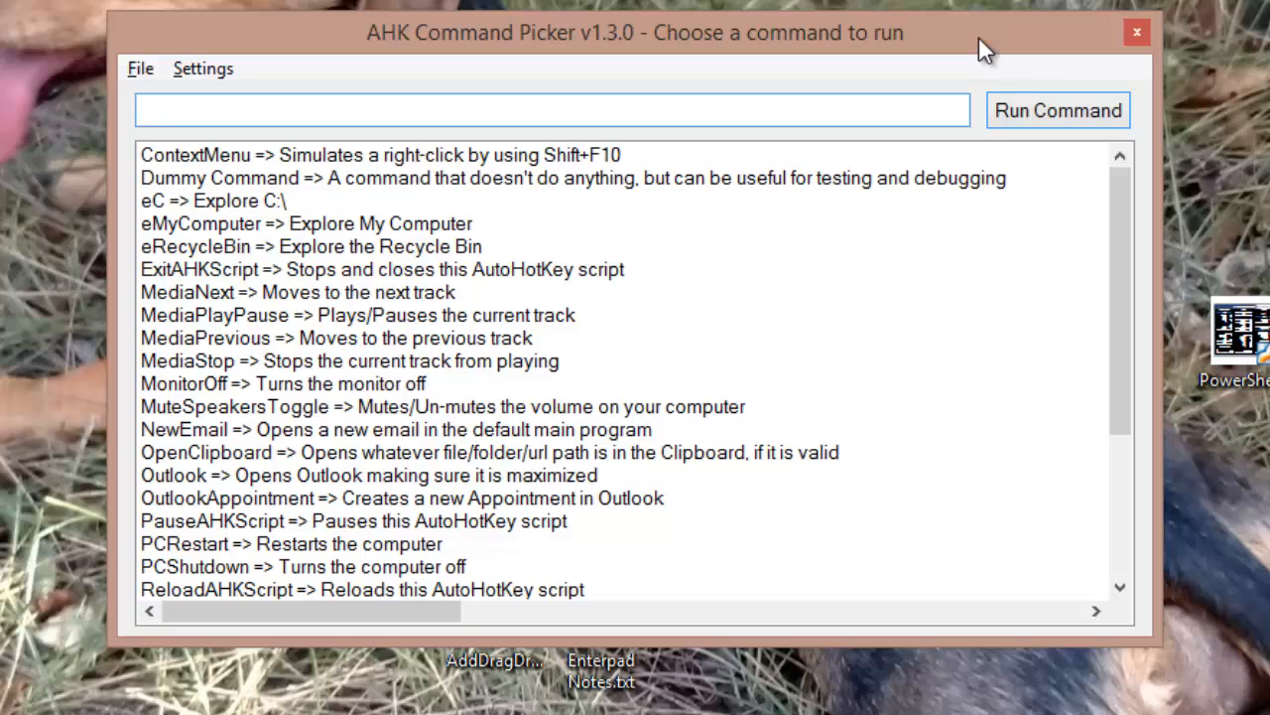
{"action": "mouse_move", "coordinate": [830, 320]}
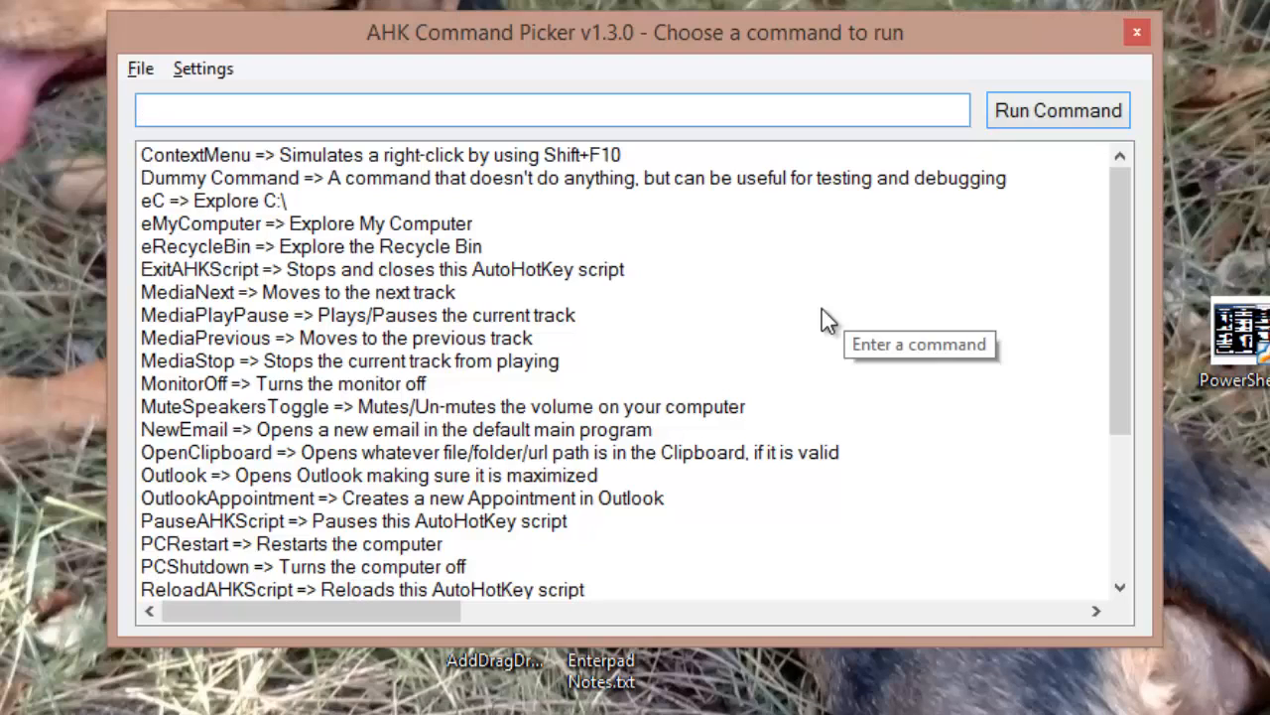
{"action": "type", "text": "me"}
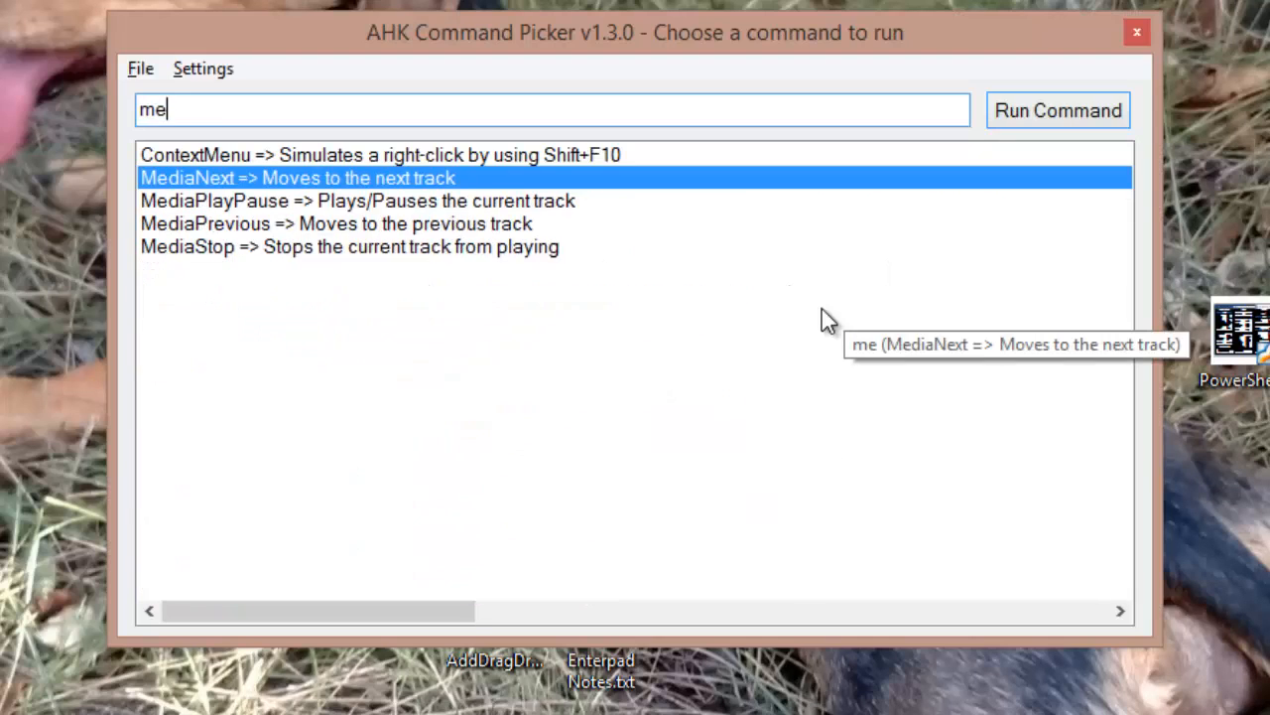
{"action": "type", "text": "diap"}
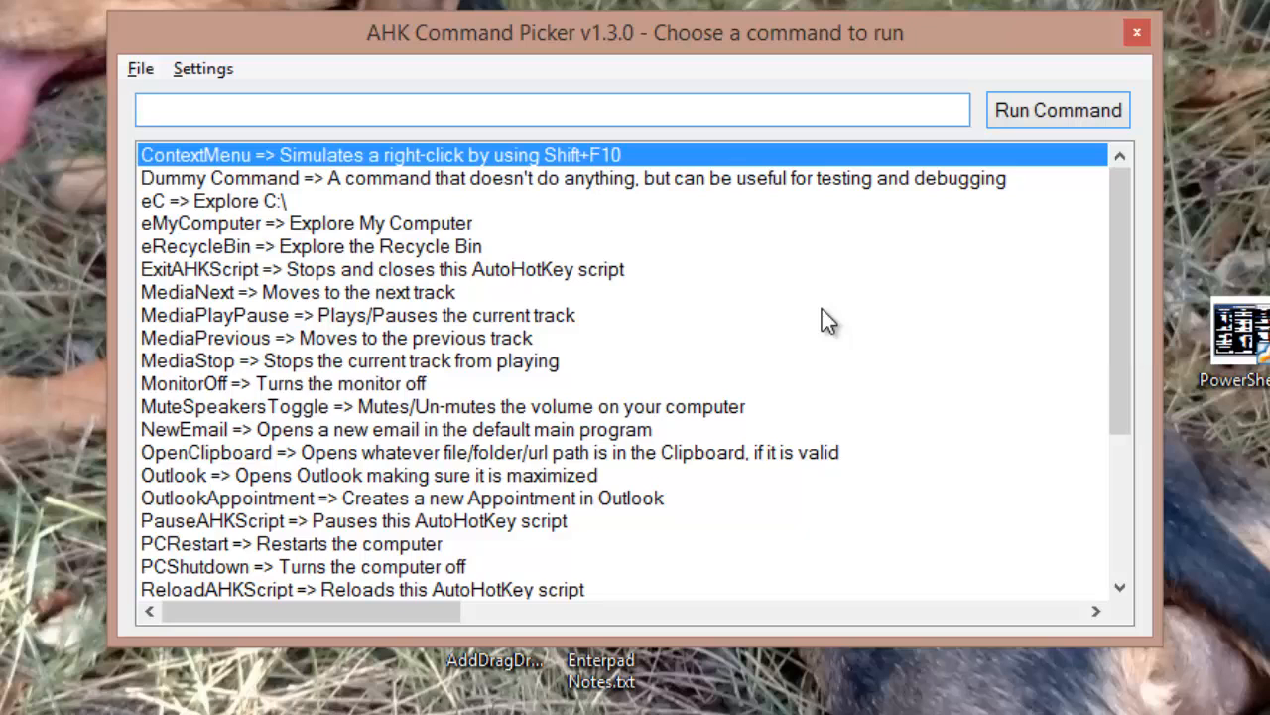
Clear and filter with 'mp', narrowing the list to MediaPlayPause and MediaPrevious.
{"action": "type", "text": "m"}
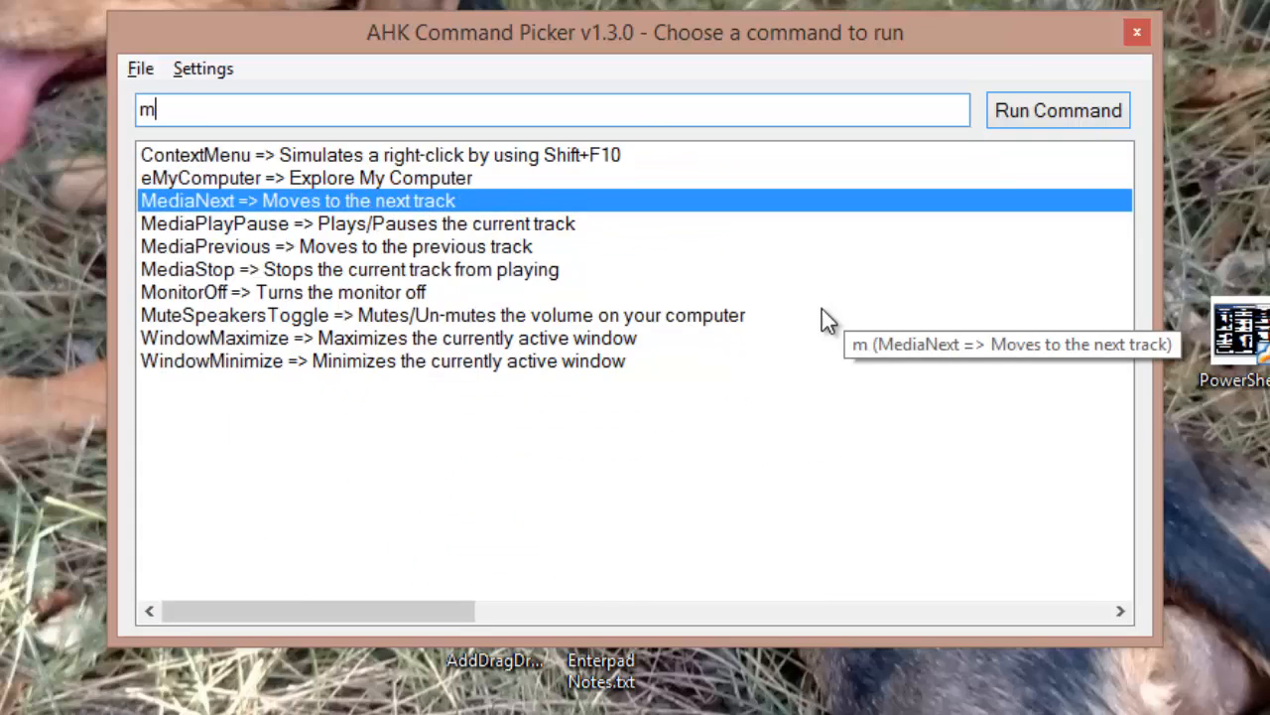
{"action": "type", "text": "p"}
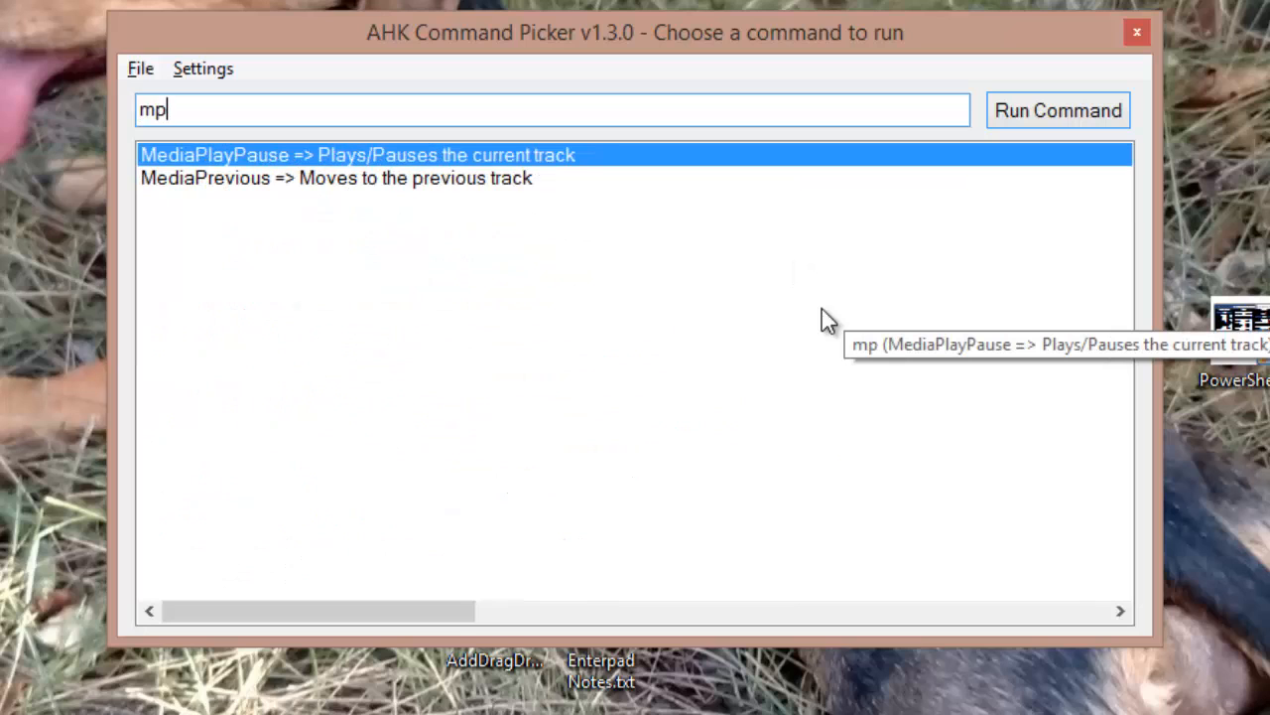